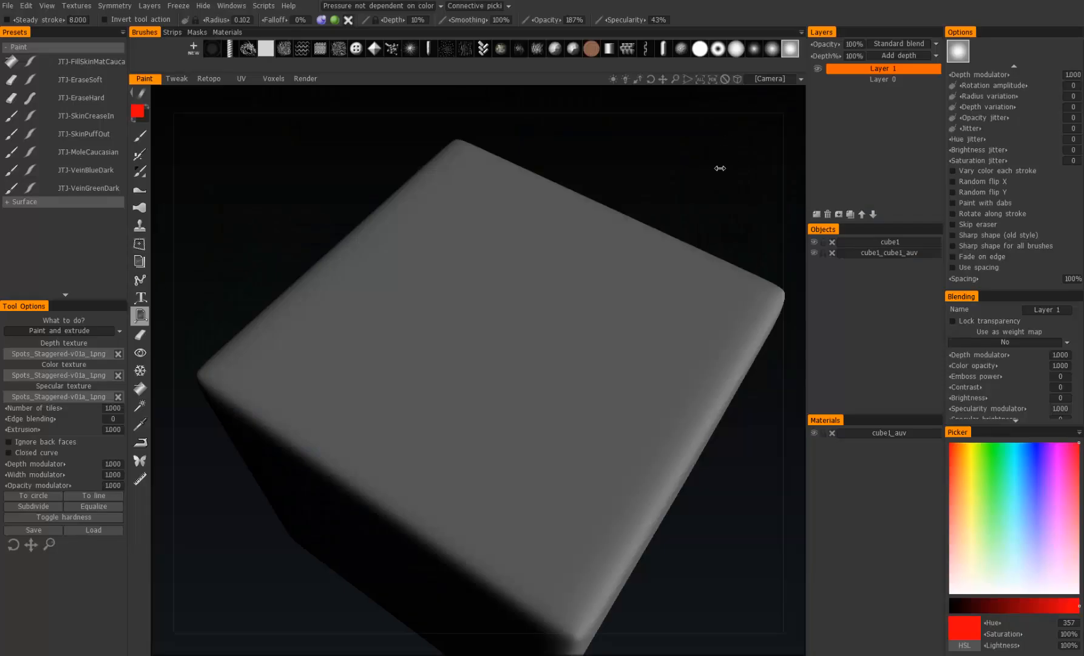
pyautogui.moveTo(340, 395)
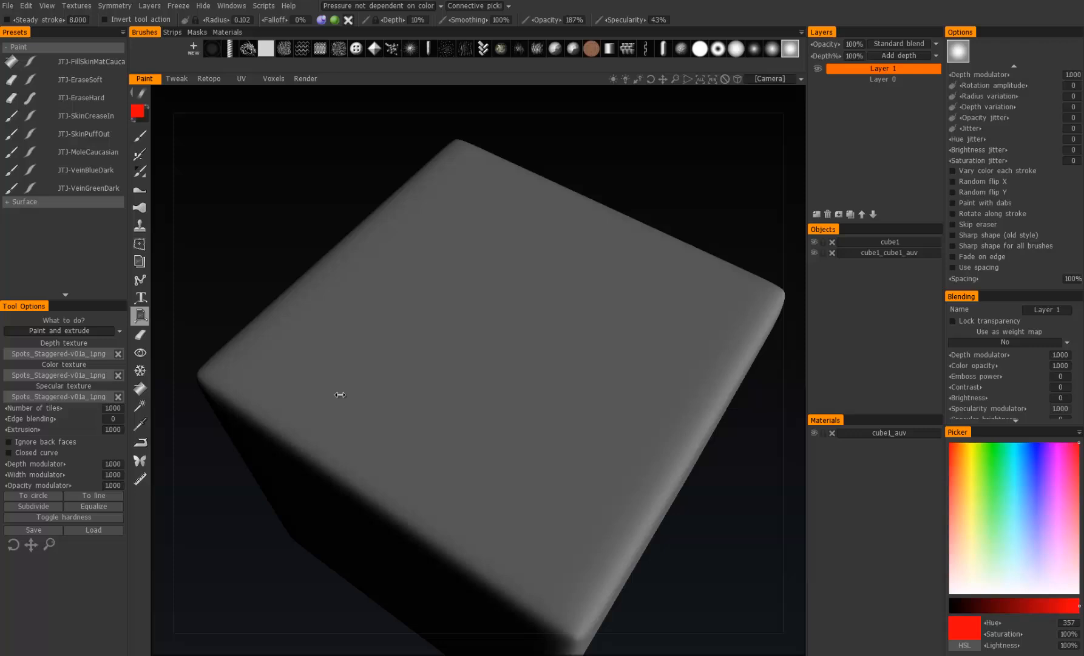
pyautogui.moveTo(292, 315)
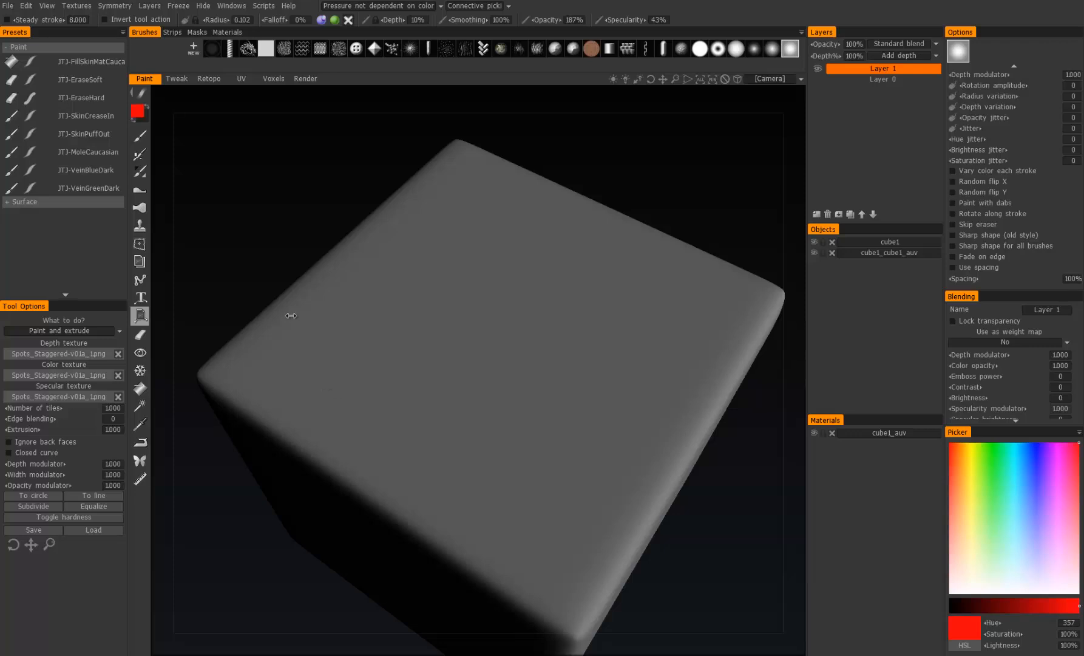
pyautogui.moveTo(296, 333)
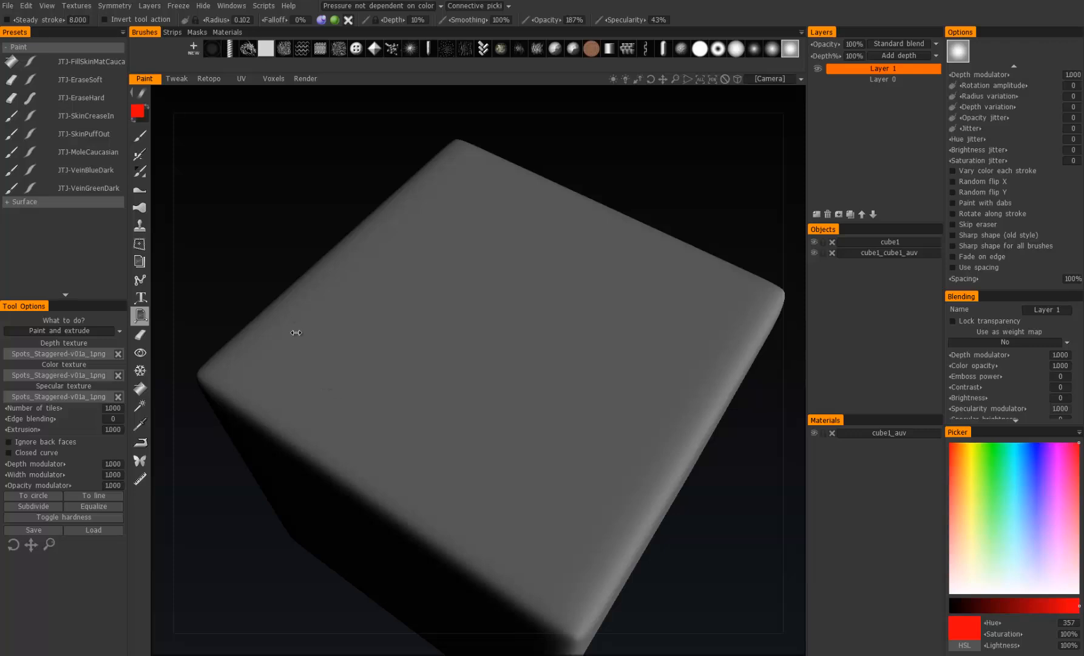
pyautogui.moveTo(61, 408)
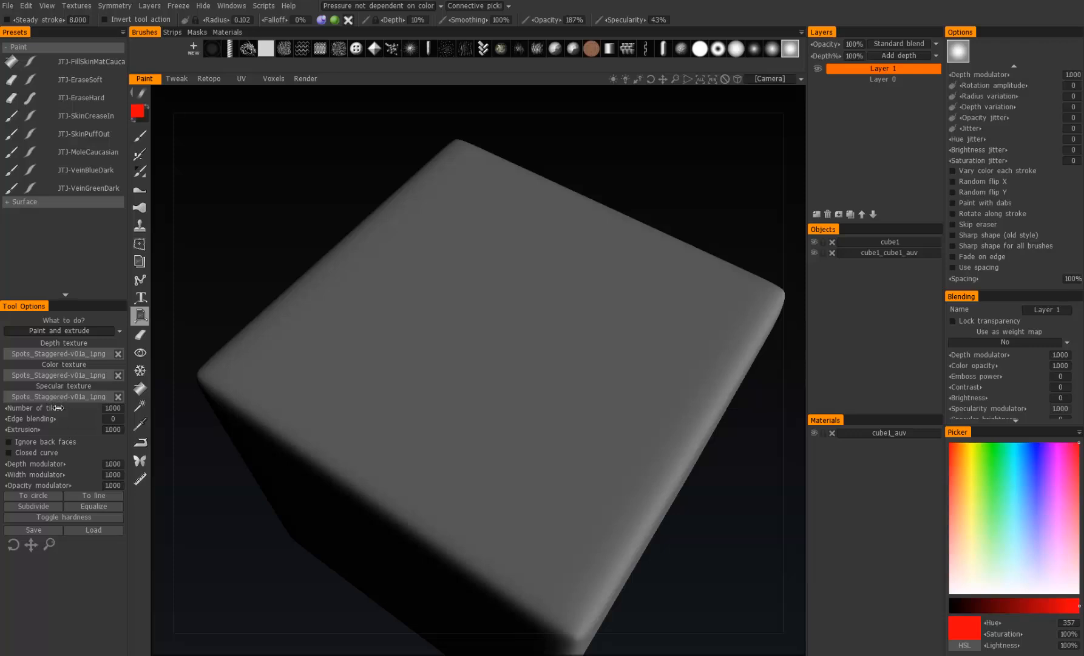
pyautogui.moveTo(295, 374)
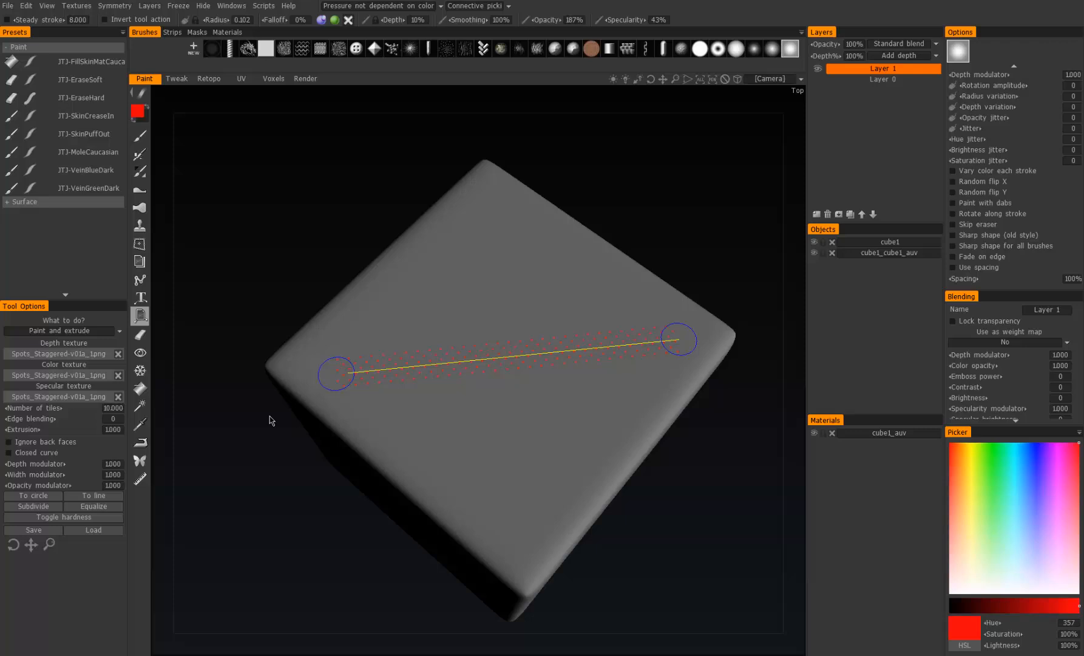
# Stretch the tile curve across the top face and pull a point up to arc it.
pyautogui.moveTo(678, 340); pyautogui.dragTo(439, 364)
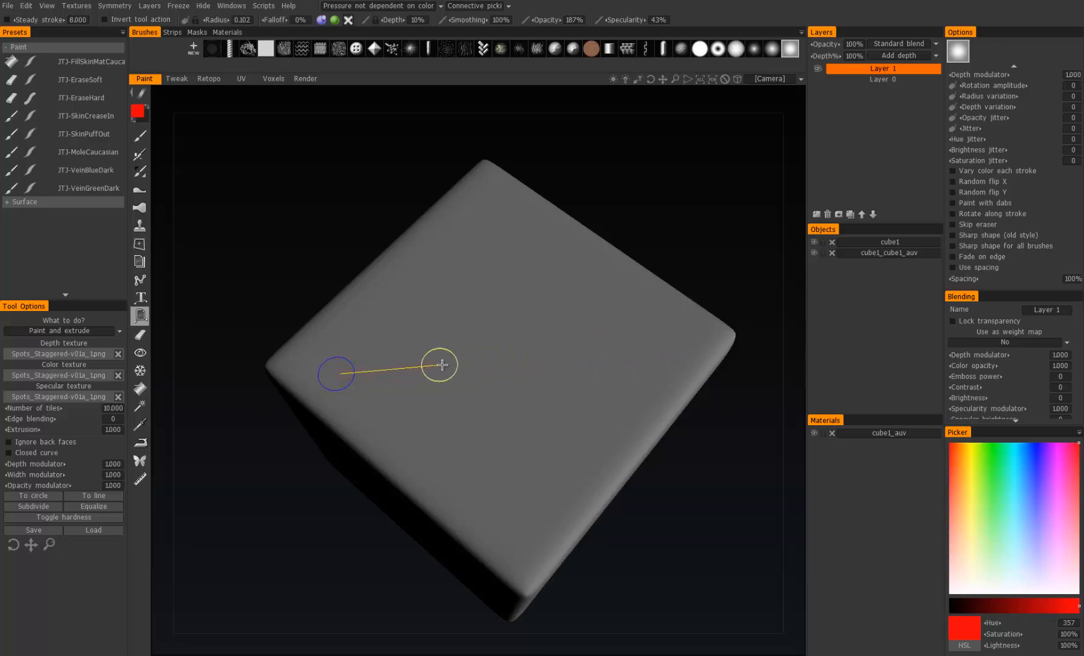
pyautogui.moveTo(439, 364); pyautogui.dragTo(688, 339)
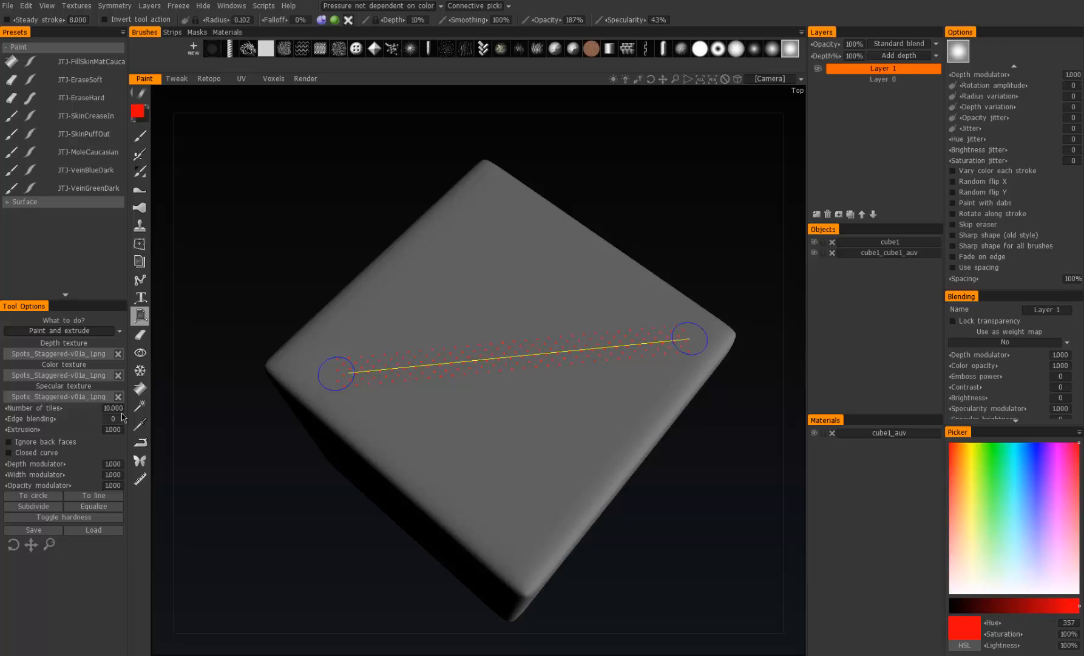
pyautogui.moveTo(477, 339); pyautogui.dragTo(471, 280)
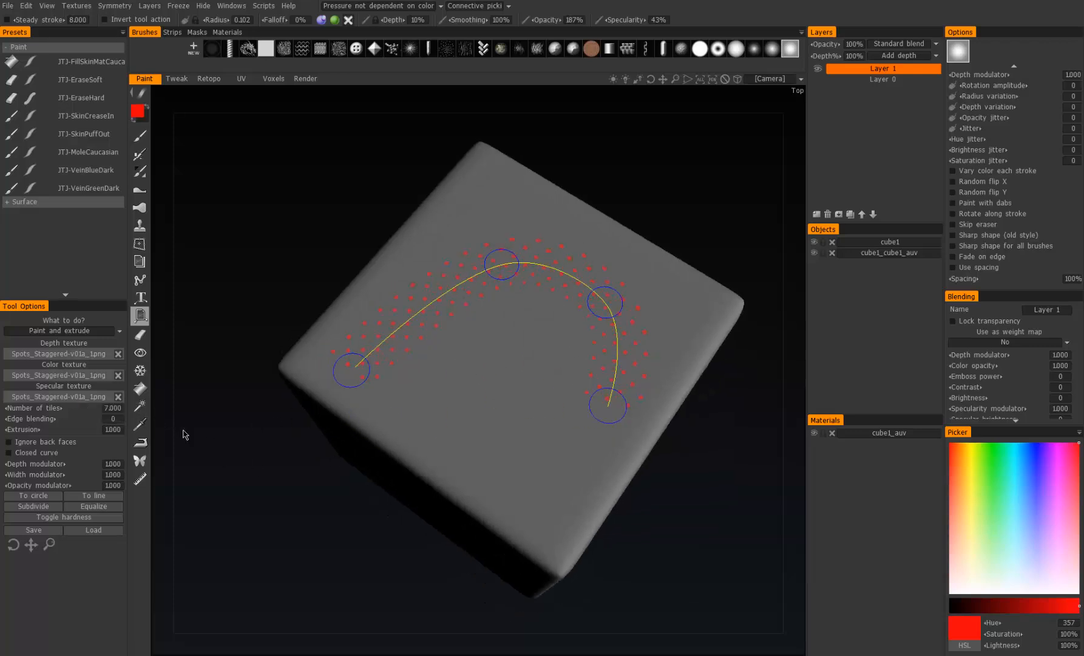
# Nudge the arch's control points symmetric and glance at the Specularity popup.
pyautogui.moveTo(606, 407); pyautogui.dragTo(639, 374)
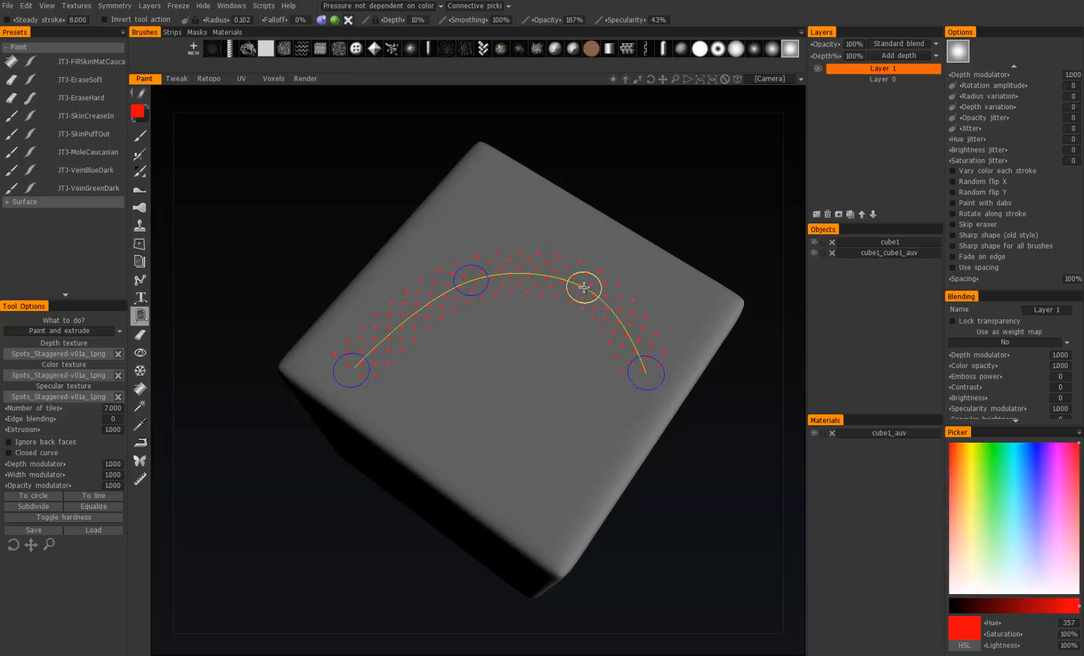
pyautogui.click(336, 19)
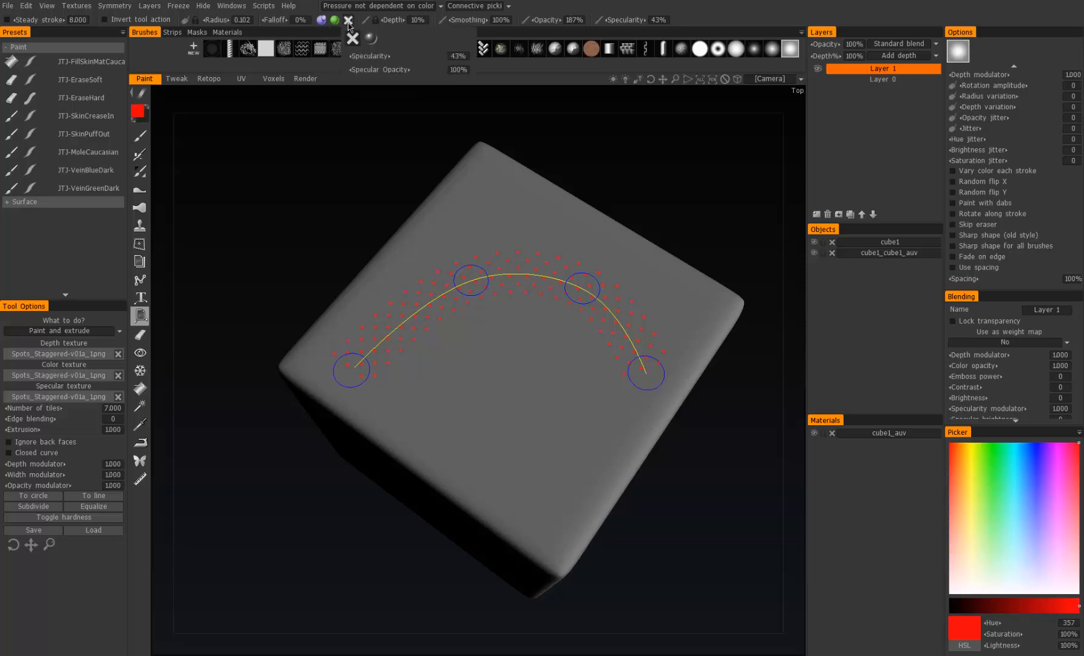
pyautogui.click(352, 20)
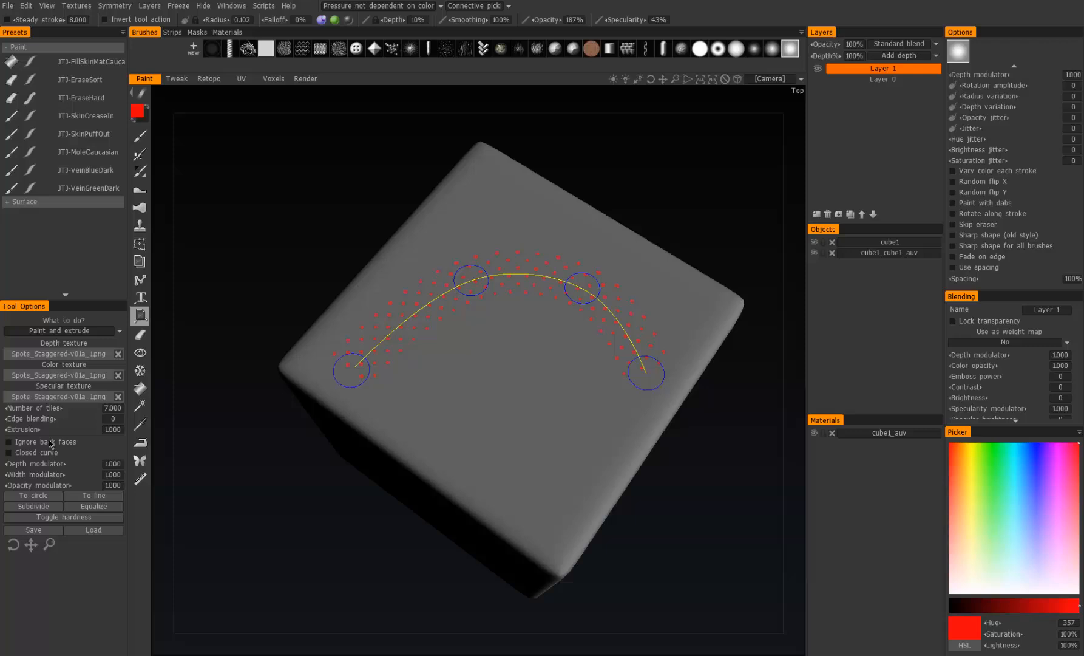
pyautogui.moveTo(53, 447)
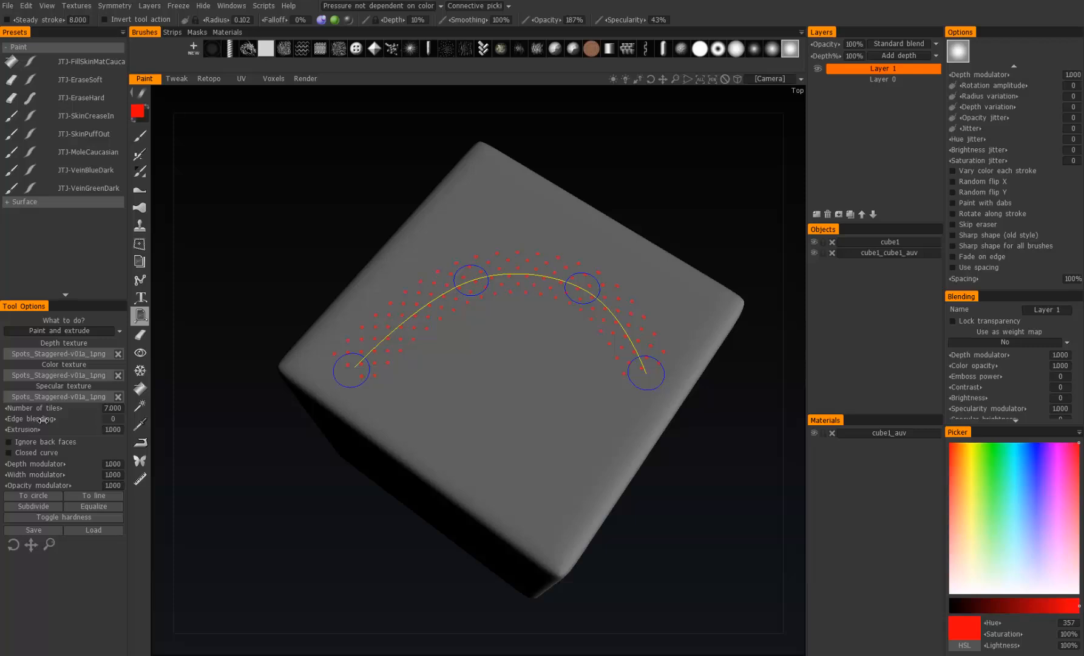
# Adjust the Extrusion slider in Tool Options before applying the arched tiles.
pyautogui.moveTo(41, 419); pyautogui.dragTo(73, 419)
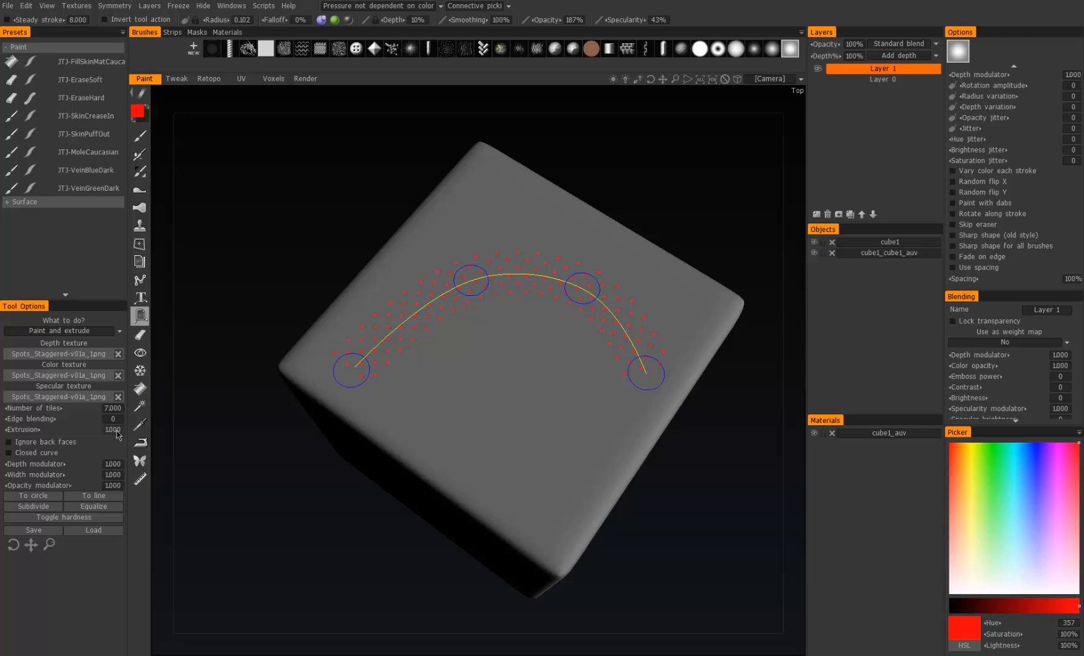
pyautogui.moveTo(429, 420)
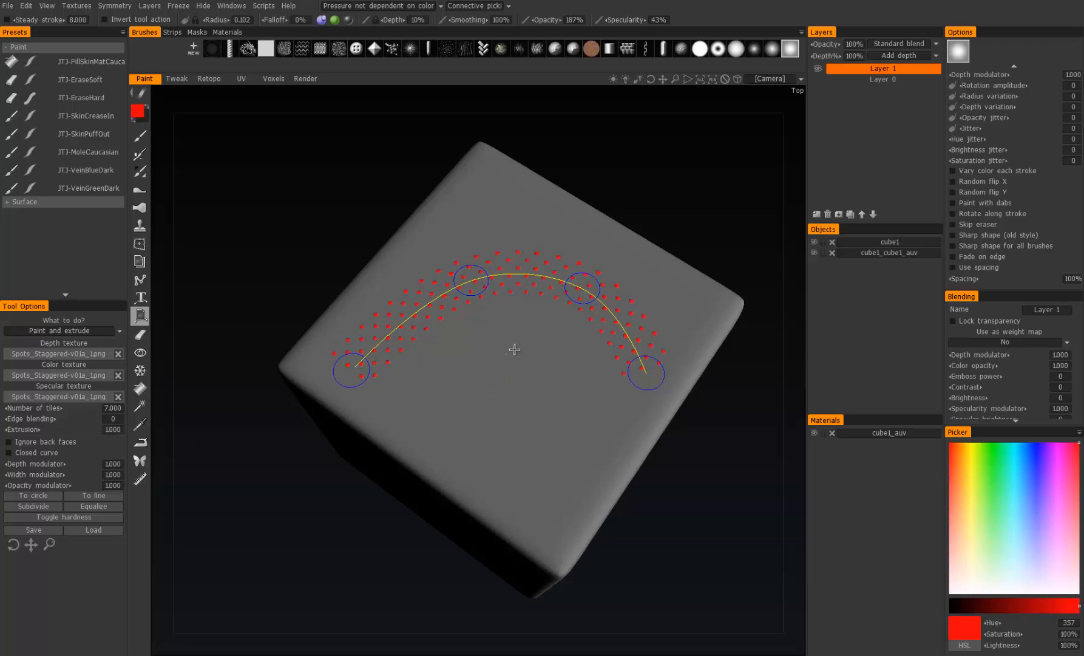
# Draw a second image curve below the arch and straighten it into a flat row.
pyautogui.moveTo(513, 349); pyautogui.dragTo(474, 314)
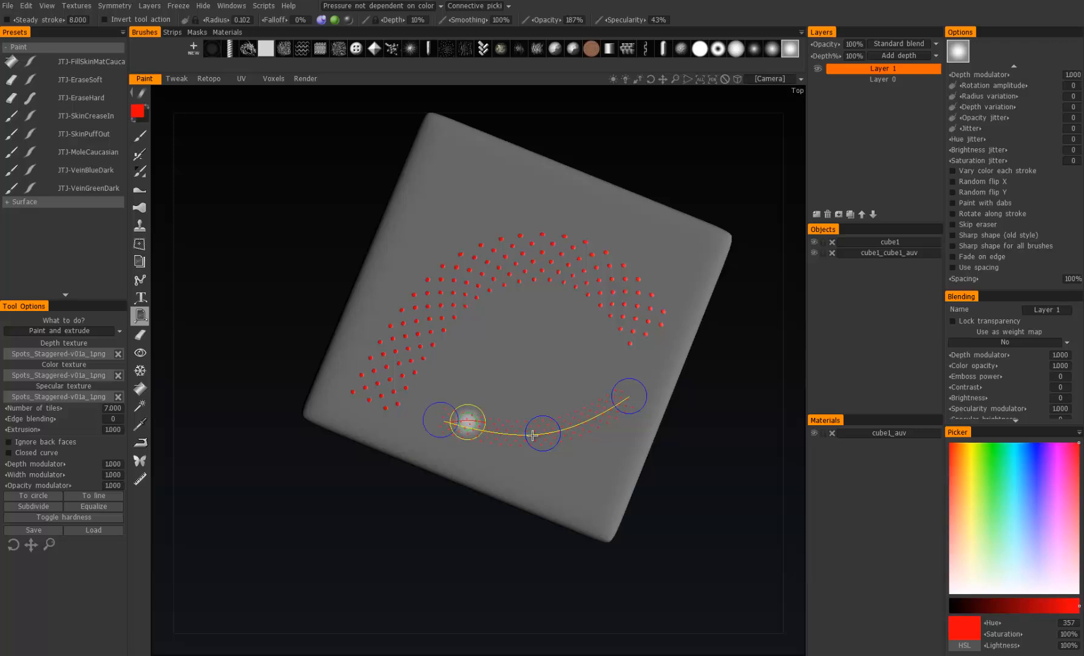
pyautogui.moveTo(625, 396); pyautogui.dragTo(645, 374)
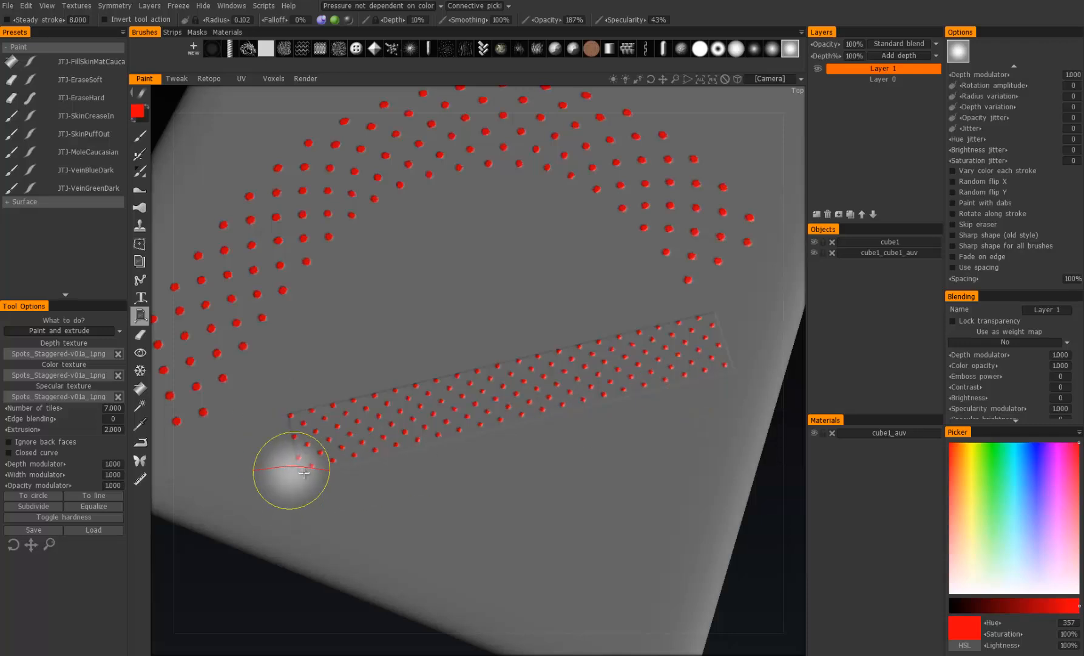
pyautogui.moveTo(758, 390)
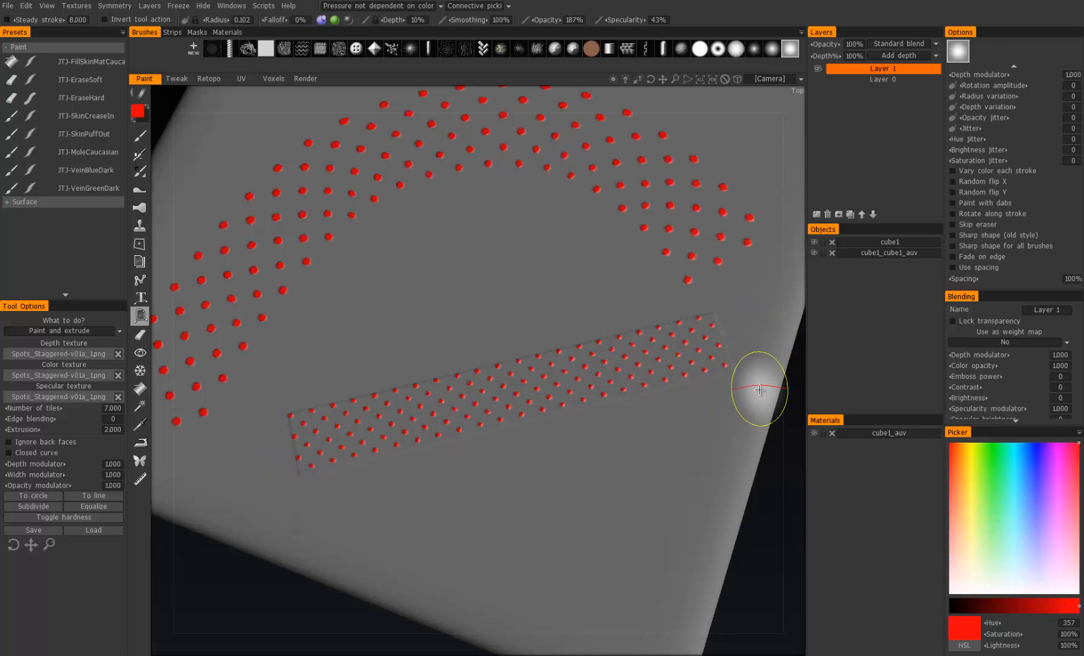
pyautogui.moveTo(760, 390); pyautogui.dragTo(619, 307)
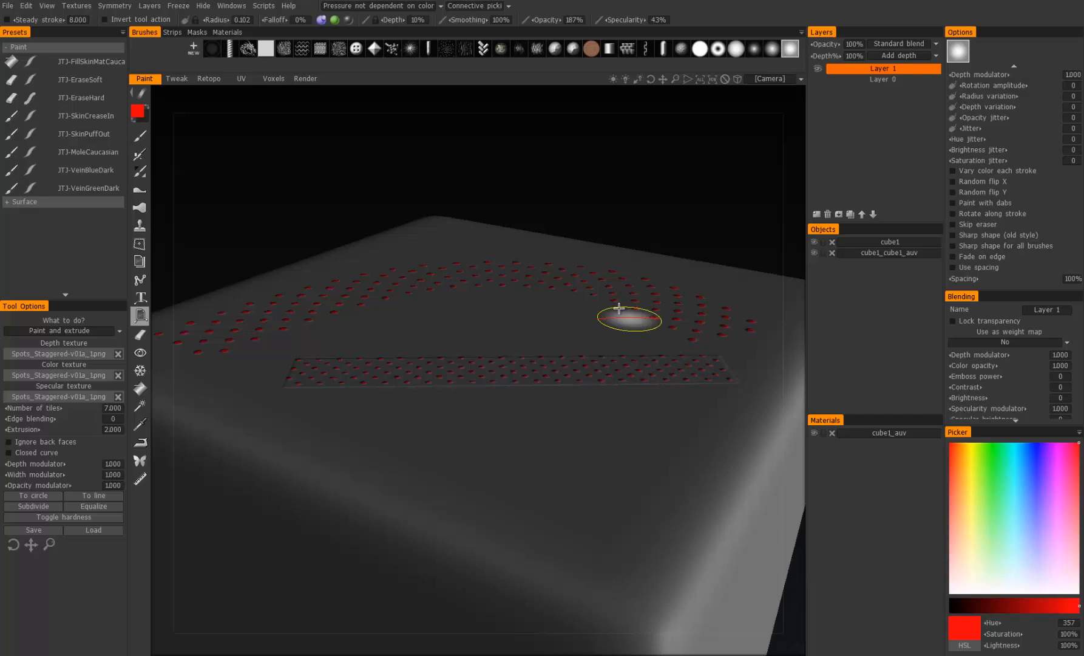